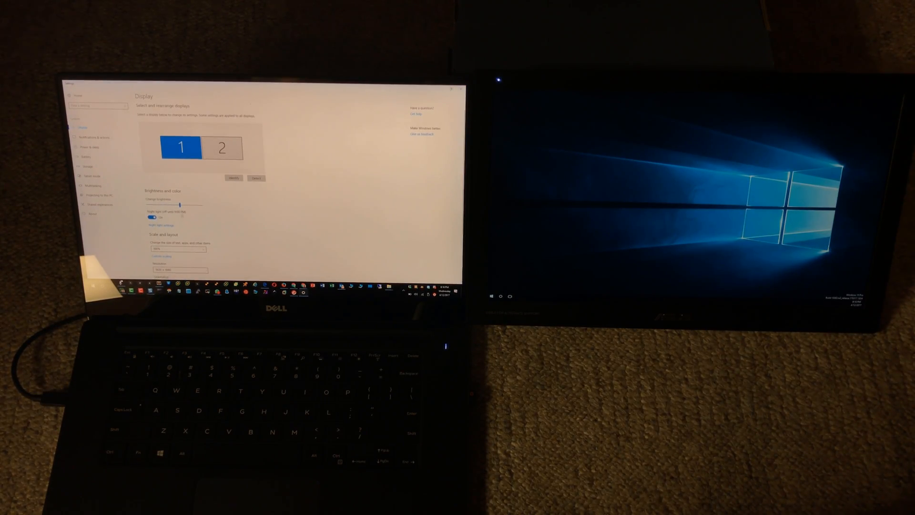
Select display 2 in the Display page arrangement on the ASUS monitor
{"action": "left_click", "coordinate": [222, 147]}
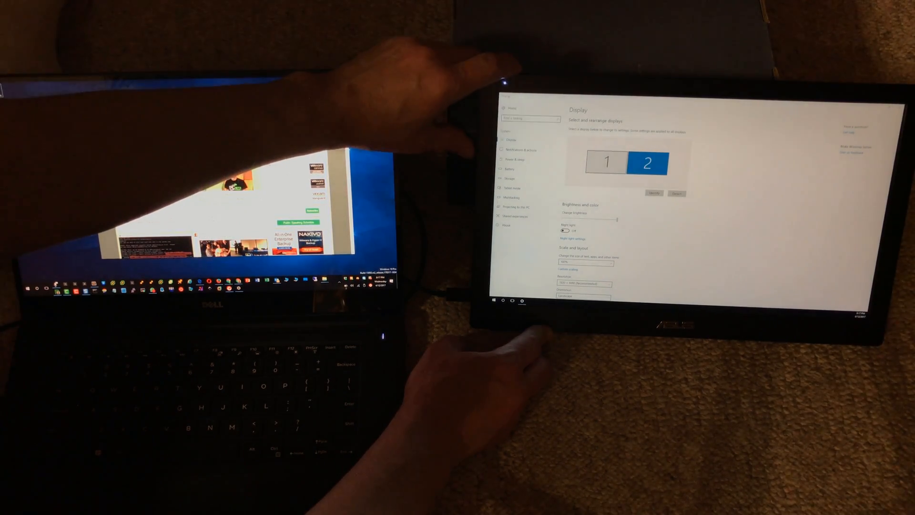
Choose Level 3 in the monitor's on-screen Blue Light Filter list
{"action": "left_click", "coordinate": [500, 109]}
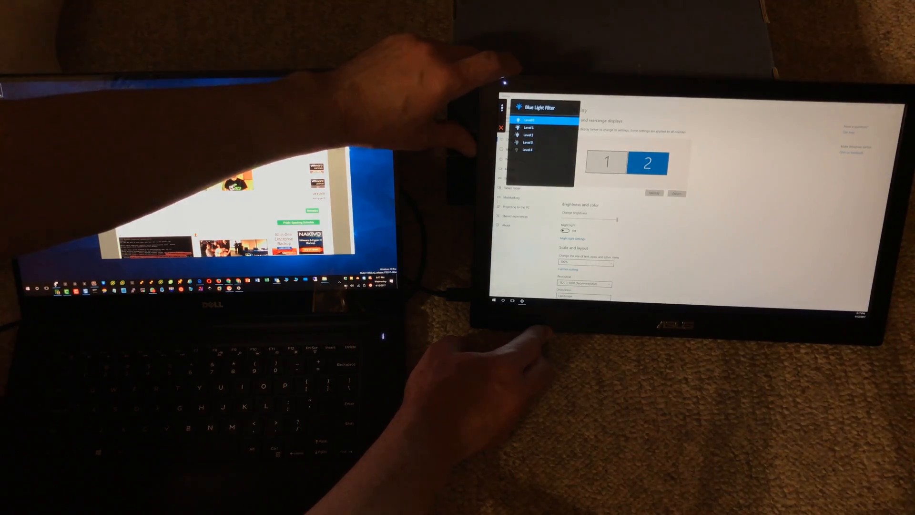
{"action": "left_click", "coordinate": [528, 142]}
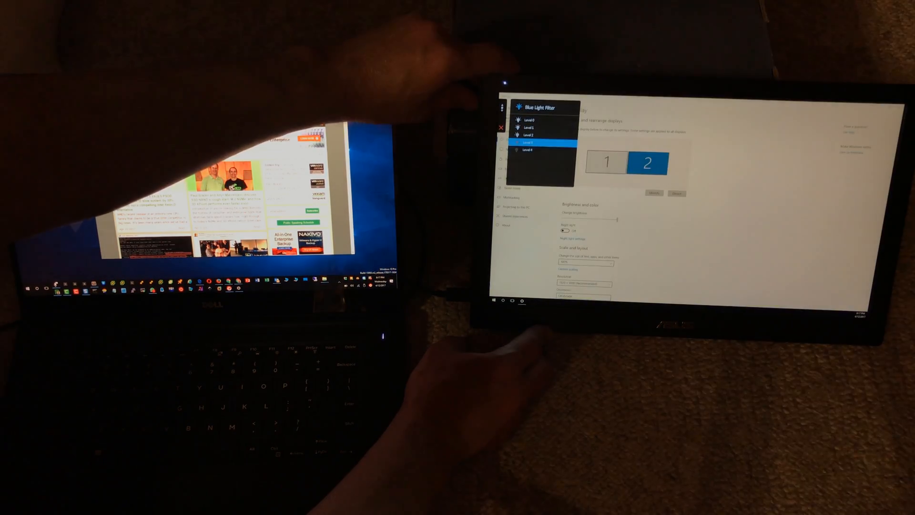